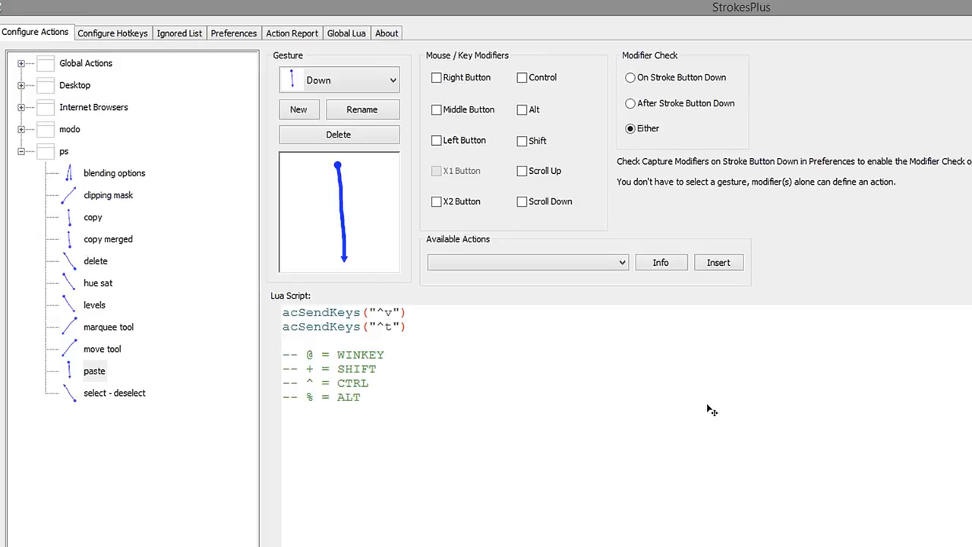
pyautogui.moveTo(499, 400)
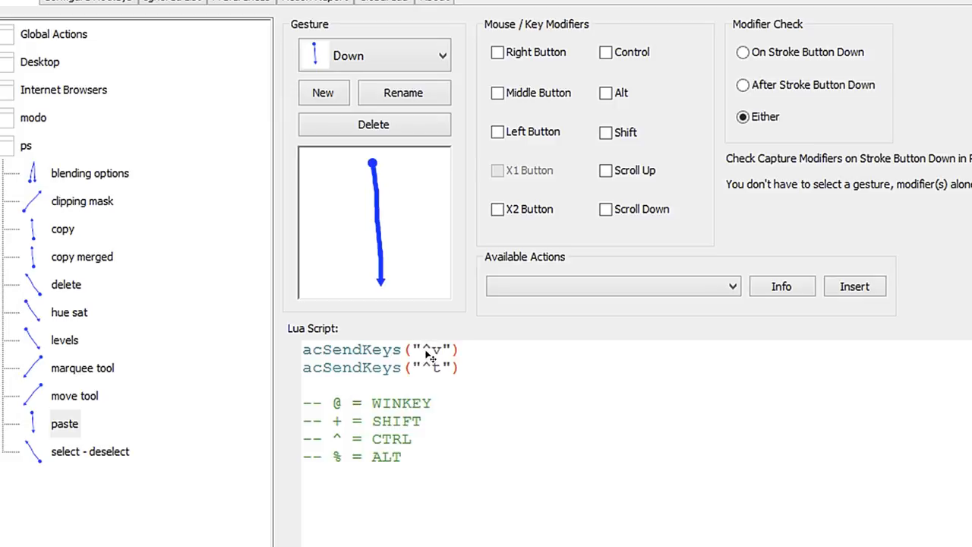
pyautogui.moveTo(446, 357)
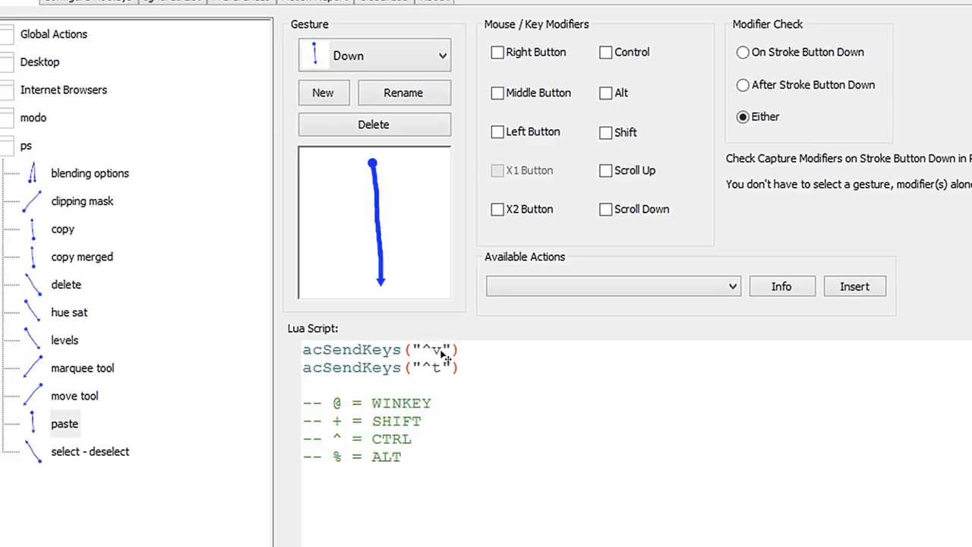
pyautogui.moveTo(443, 386)
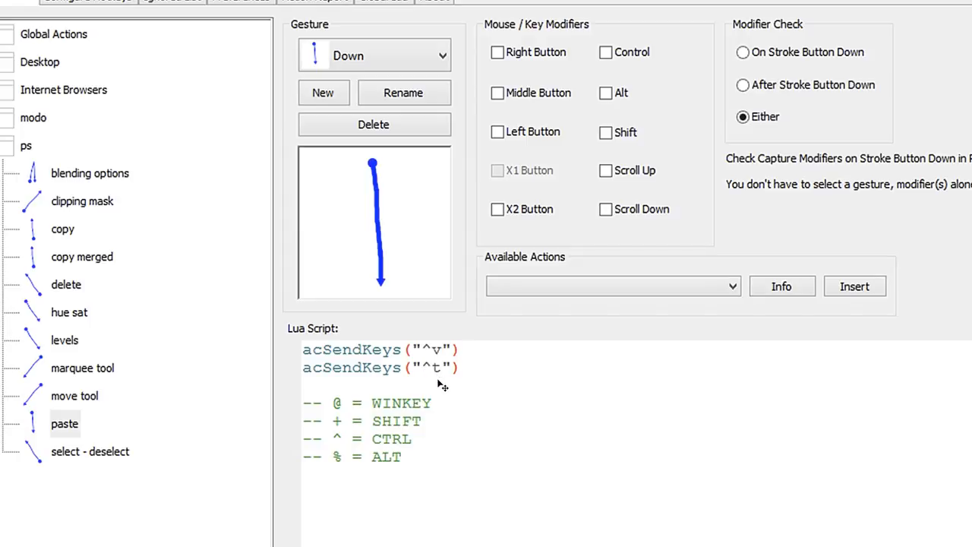
pyautogui.moveTo(413, 483)
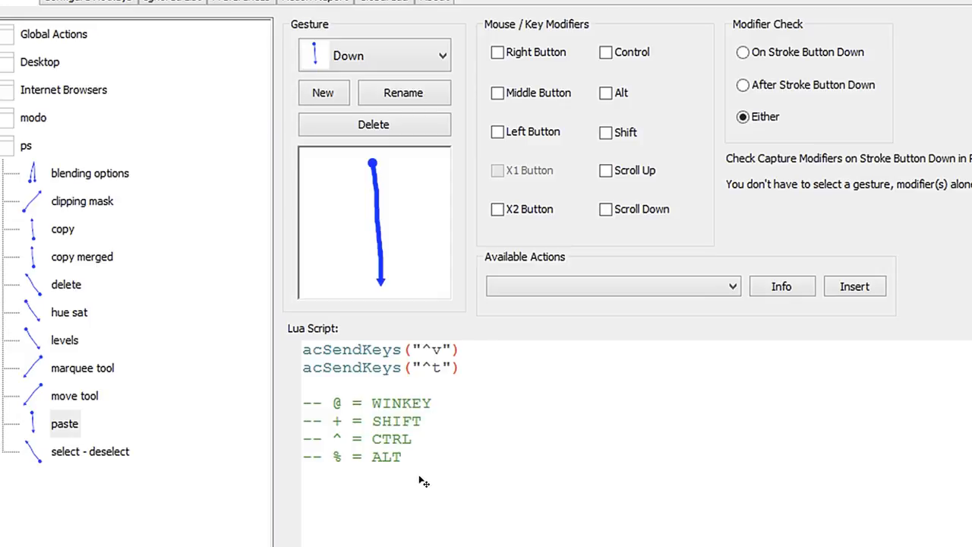
pyautogui.moveTo(433, 359)
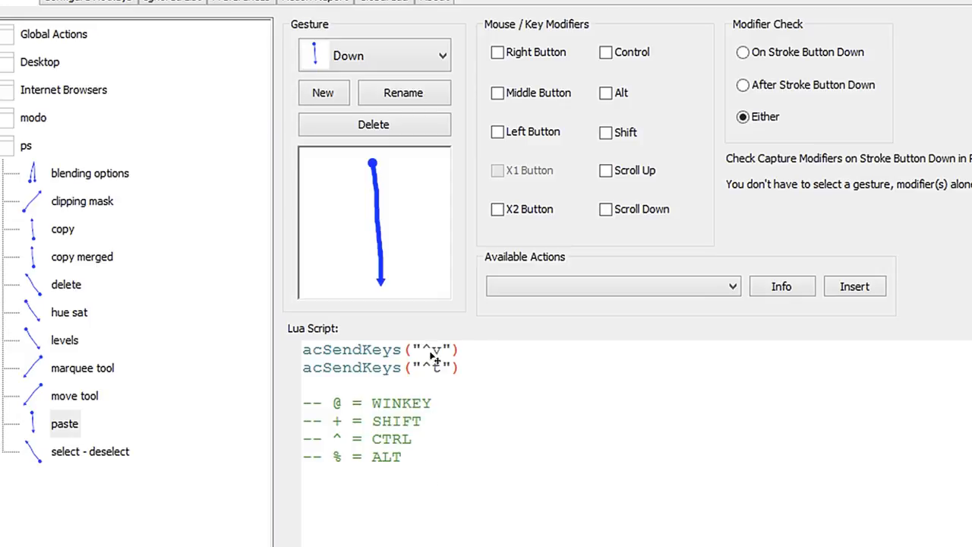
pyautogui.moveTo(432, 387)
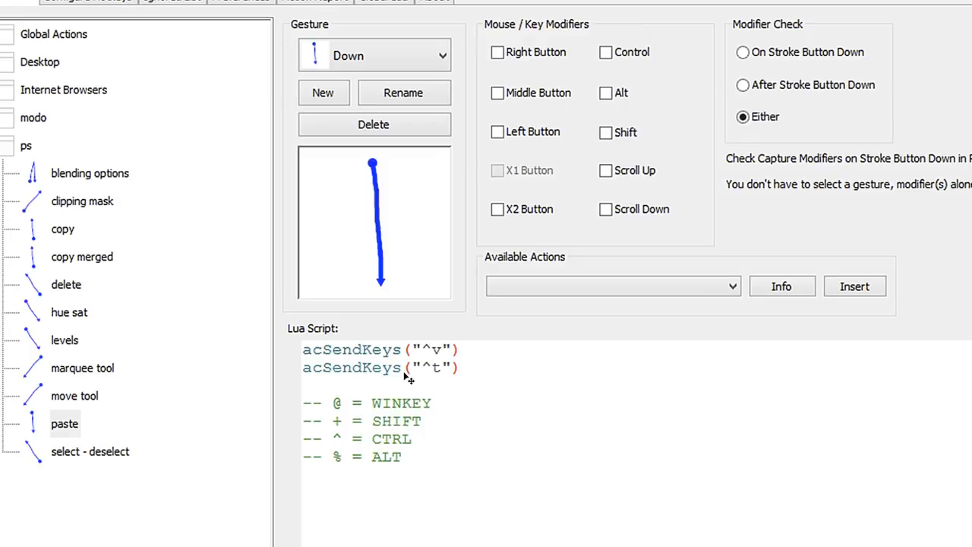
pyautogui.moveTo(405, 382)
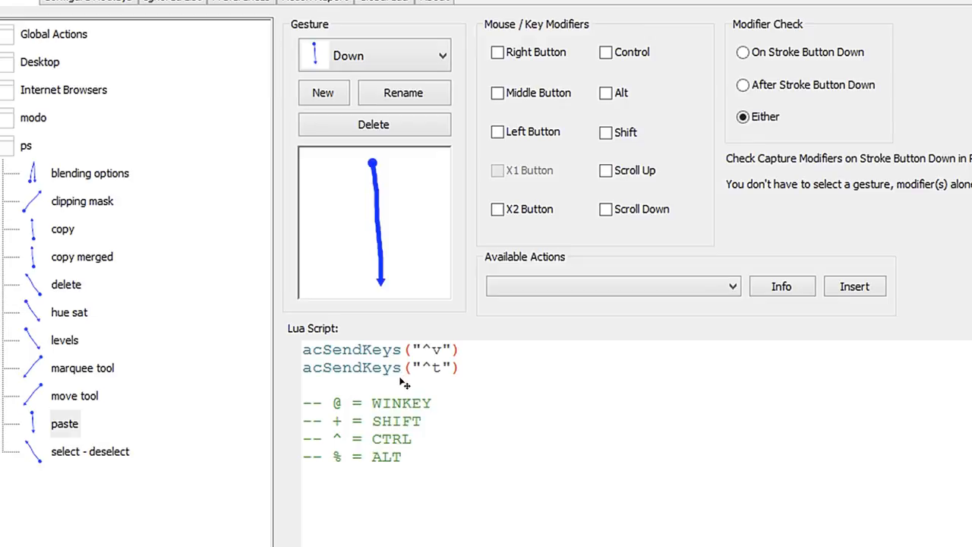
pyautogui.moveTo(405, 281)
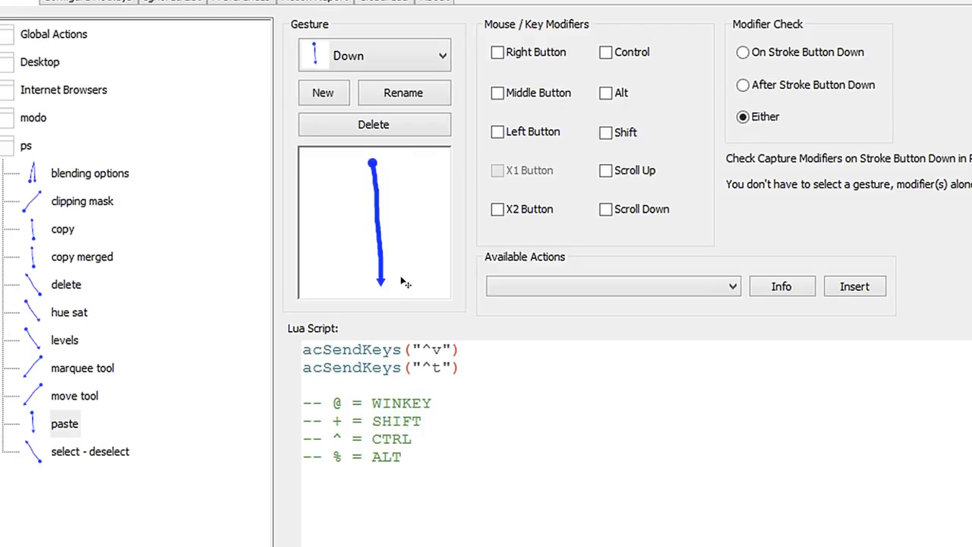
pyautogui.moveTo(391, 169)
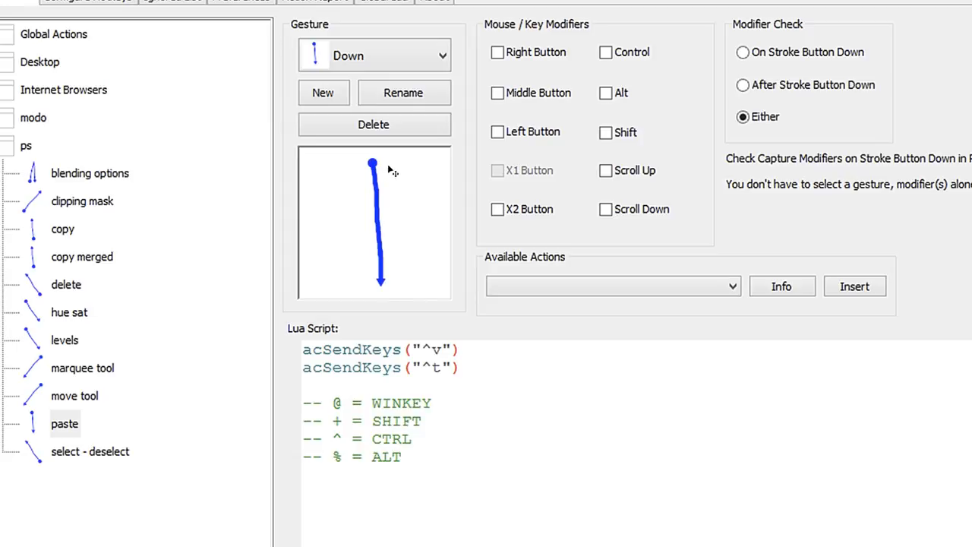
pyautogui.moveTo(559, 61)
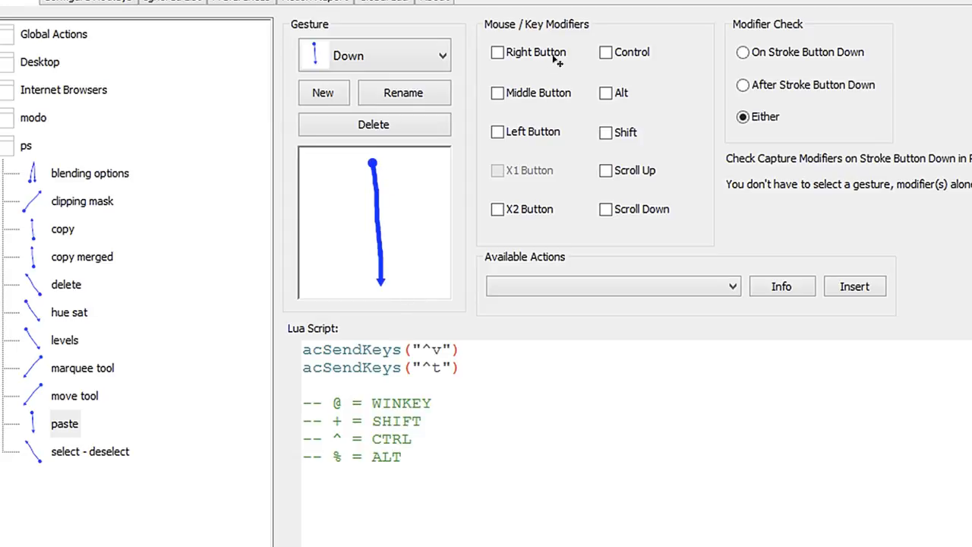
pyautogui.moveTo(600, 154)
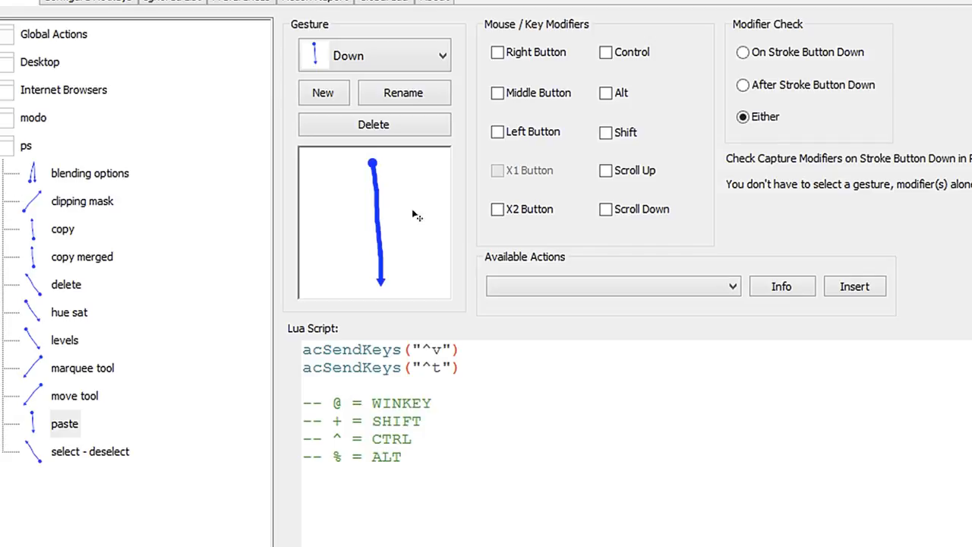
pyautogui.moveTo(429, 290)
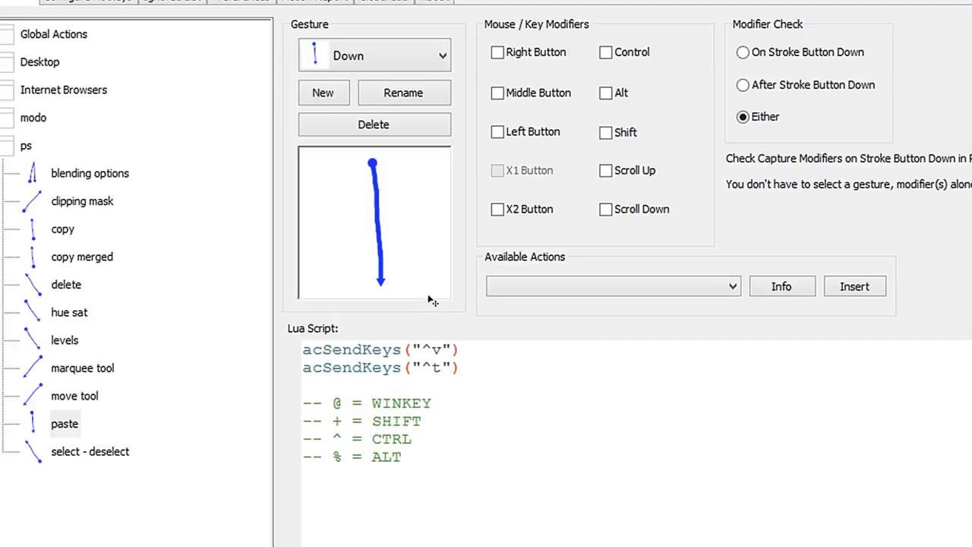
pyautogui.moveTo(562, 53)
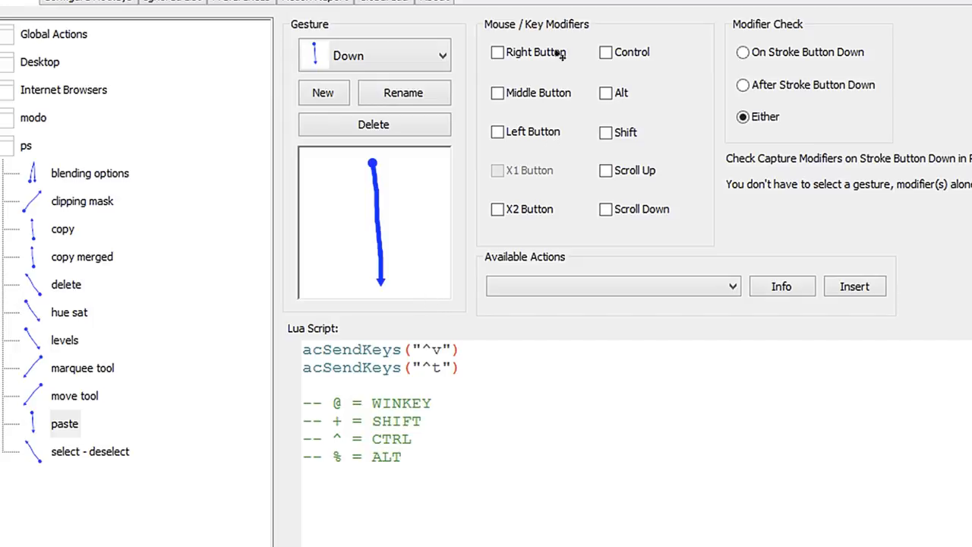
pyautogui.moveTo(561, 459)
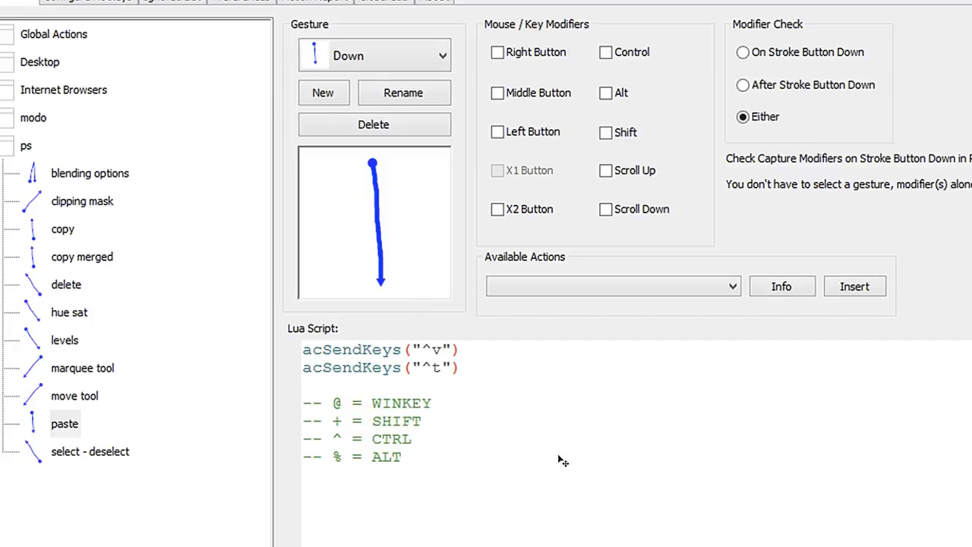
pyautogui.moveTo(613, 434)
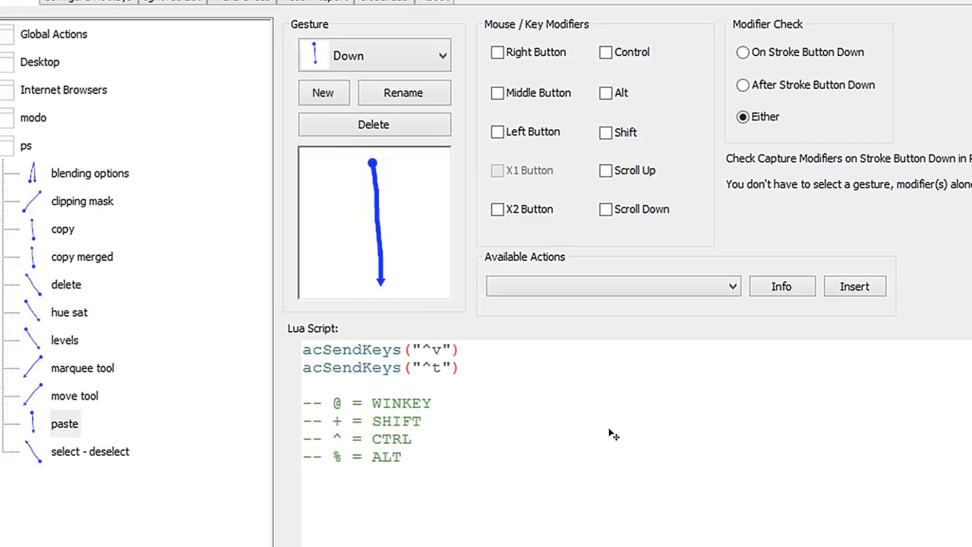
pyautogui.moveTo(111, 472)
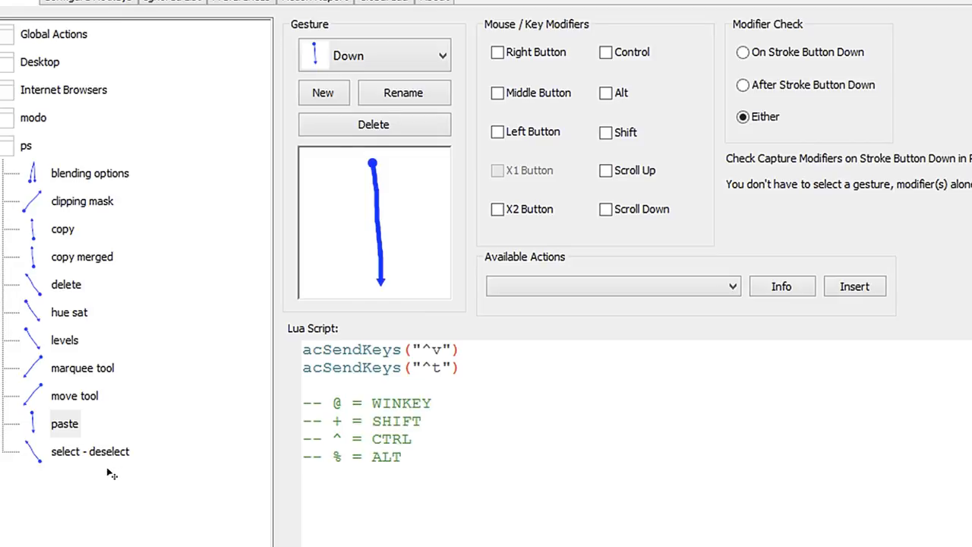
pyautogui.moveTo(112, 477)
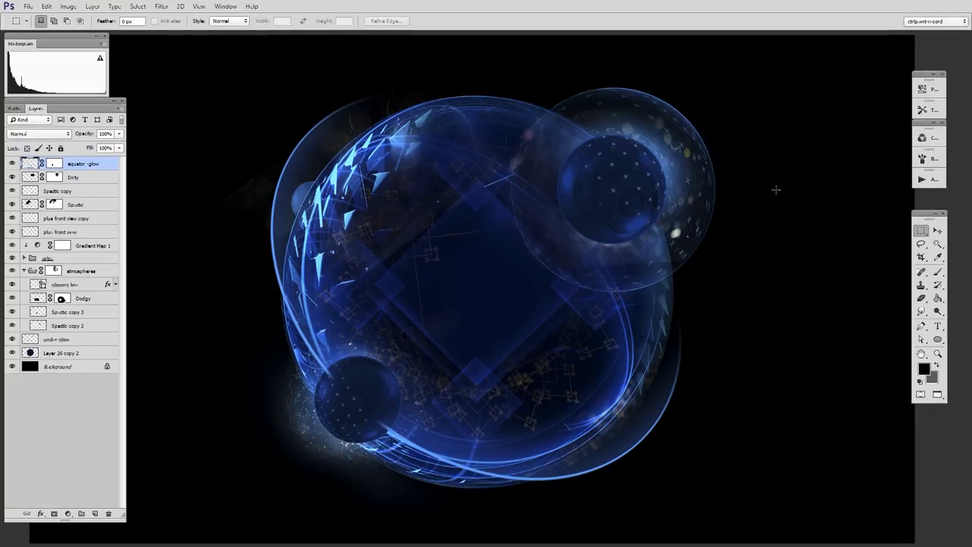
pyautogui.moveTo(774, 147)
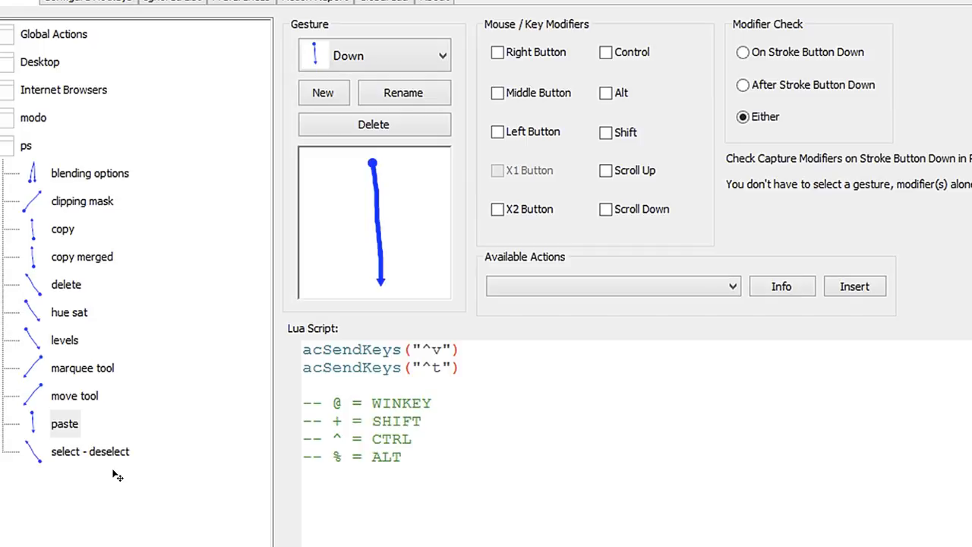
pyautogui.moveTo(547, 353)
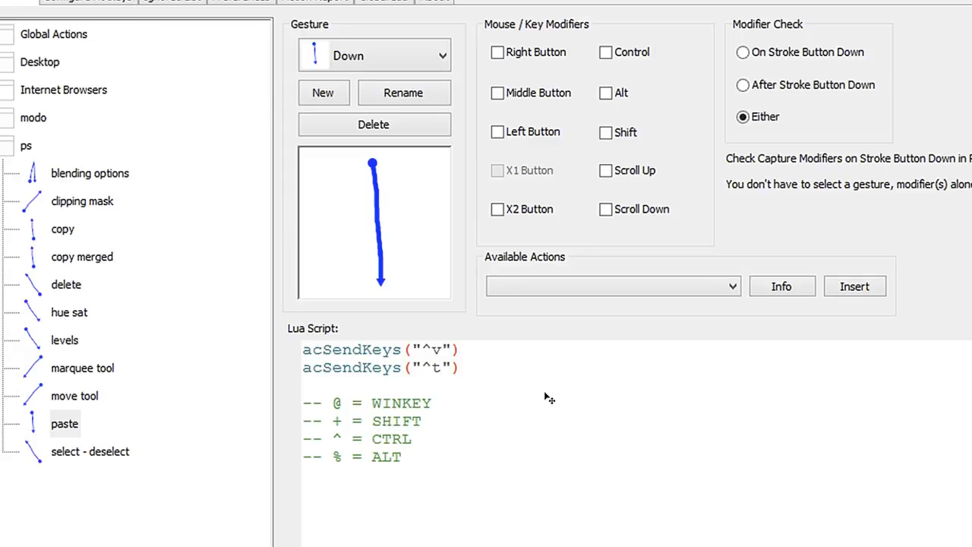
pyautogui.moveTo(569, 417)
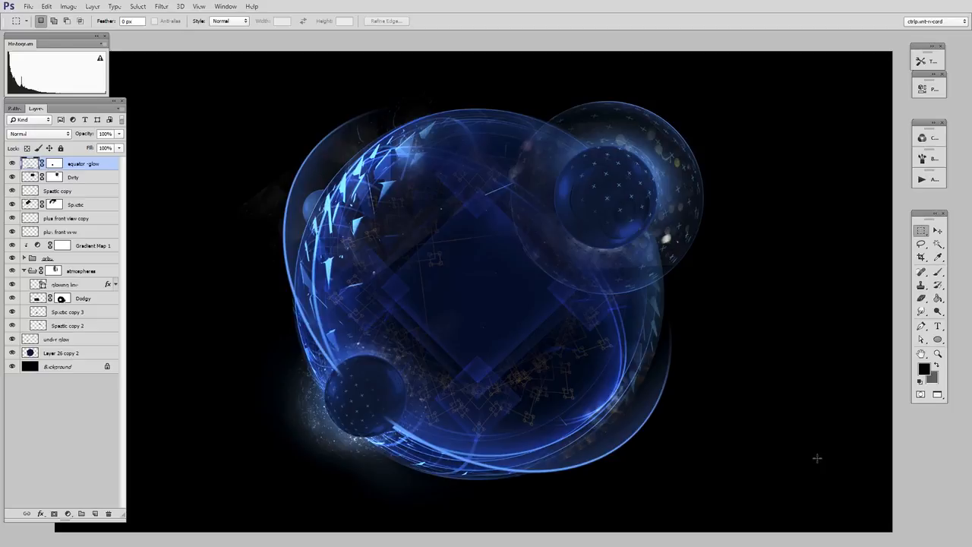
pyautogui.moveTo(742, 364)
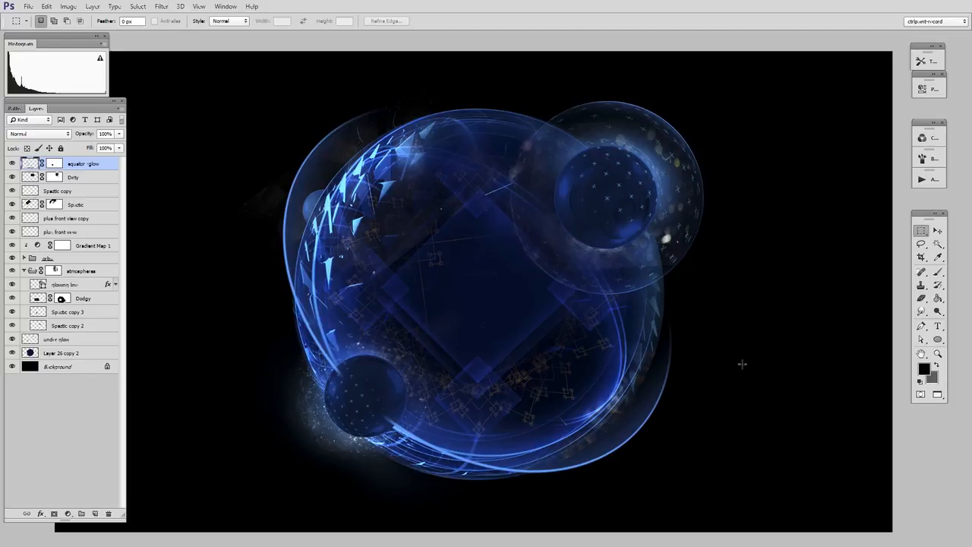
# Bring the Photoshop window with the blue sphere composition back to the front
pyautogui.click(61, 353)
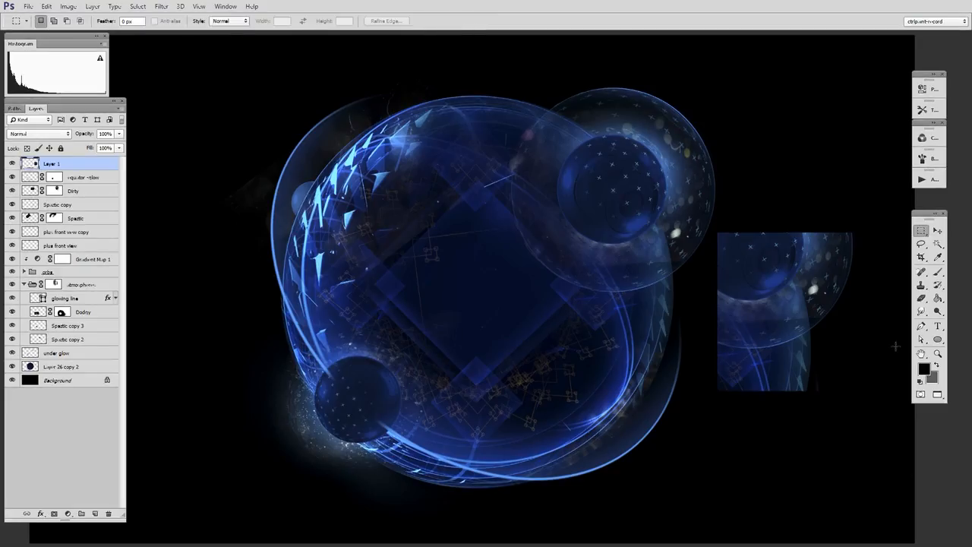
# Paste the sphere crop as Layer 1 with a Down gesture (Ctrl+V)
pyautogui.click(921, 230)
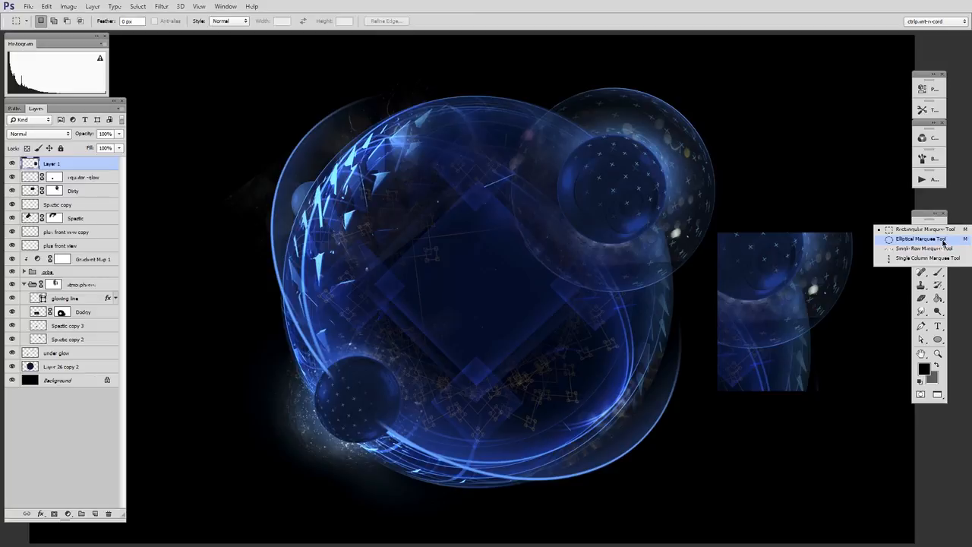